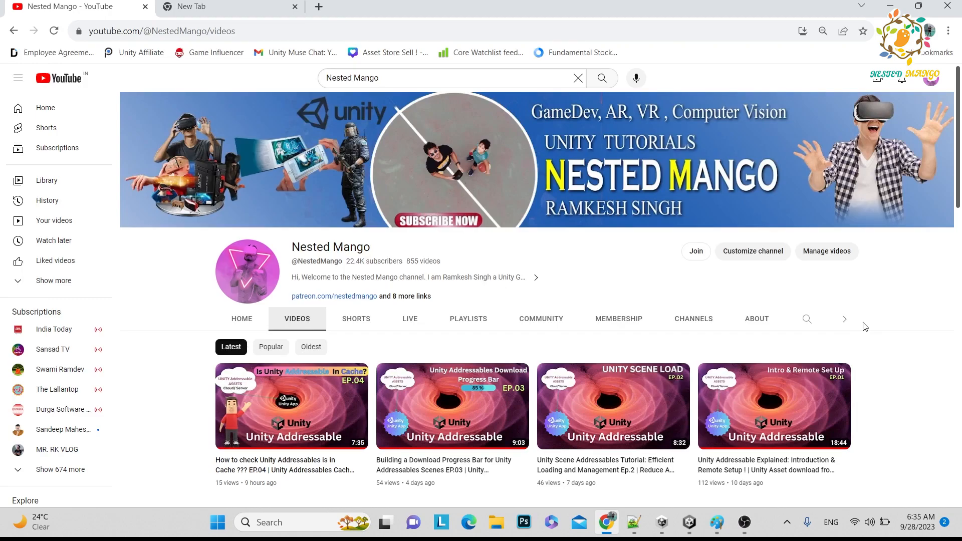
pyautogui.moveTo(827, 298)
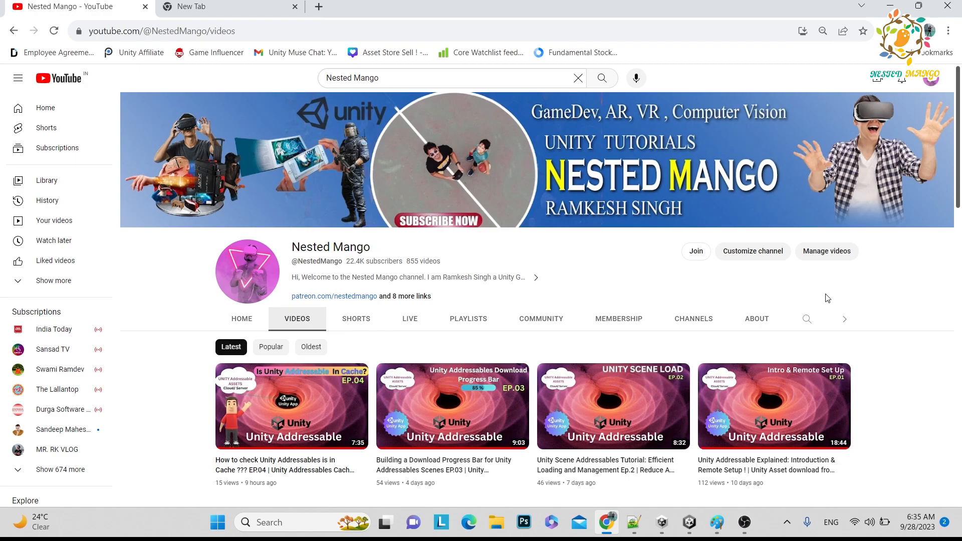
pyautogui.moveTo(806, 358)
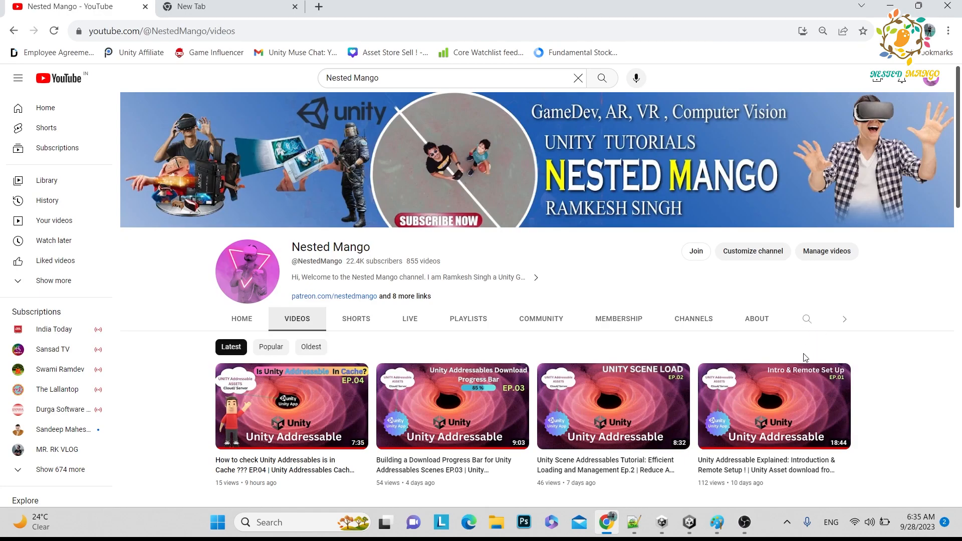
pyautogui.moveTo(469, 362)
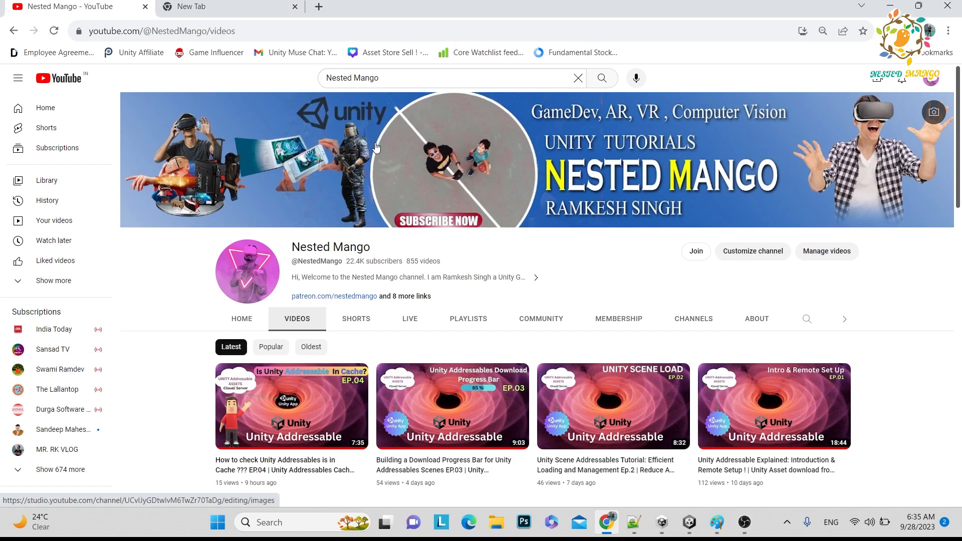
pyautogui.moveTo(415, 202)
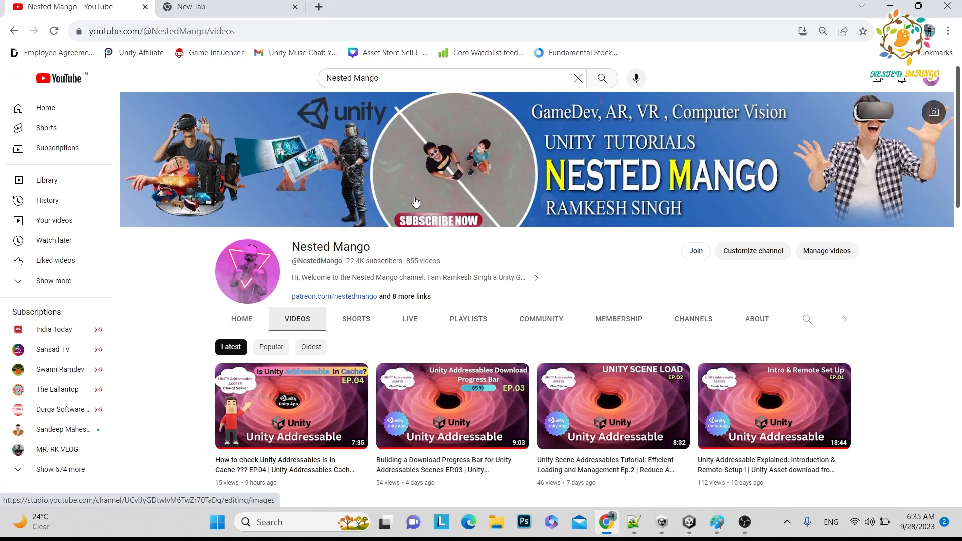
# Switch to the yellow Paint slide asking how to speed up downloads and what Groups do
pyautogui.click(715, 522)
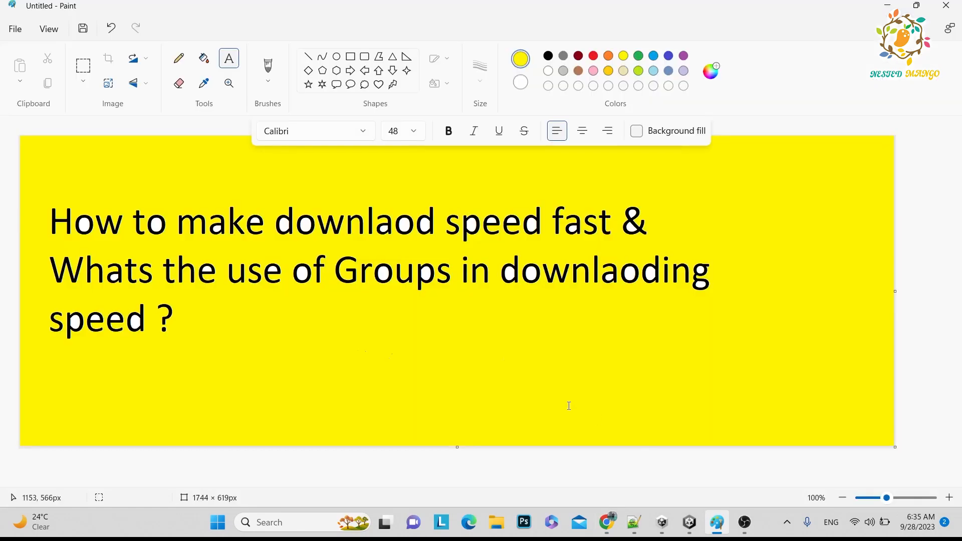
pyautogui.moveTo(284, 337)
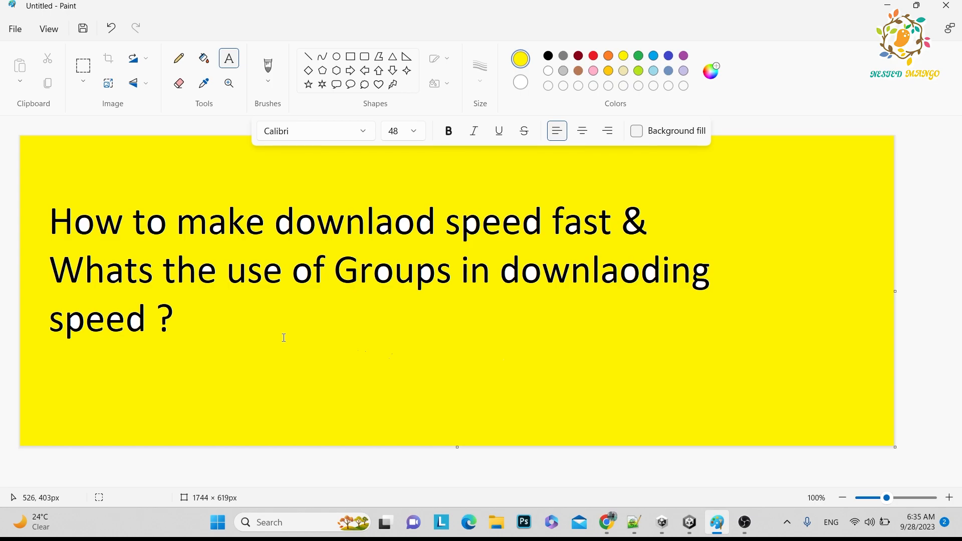
pyautogui.moveTo(243, 316)
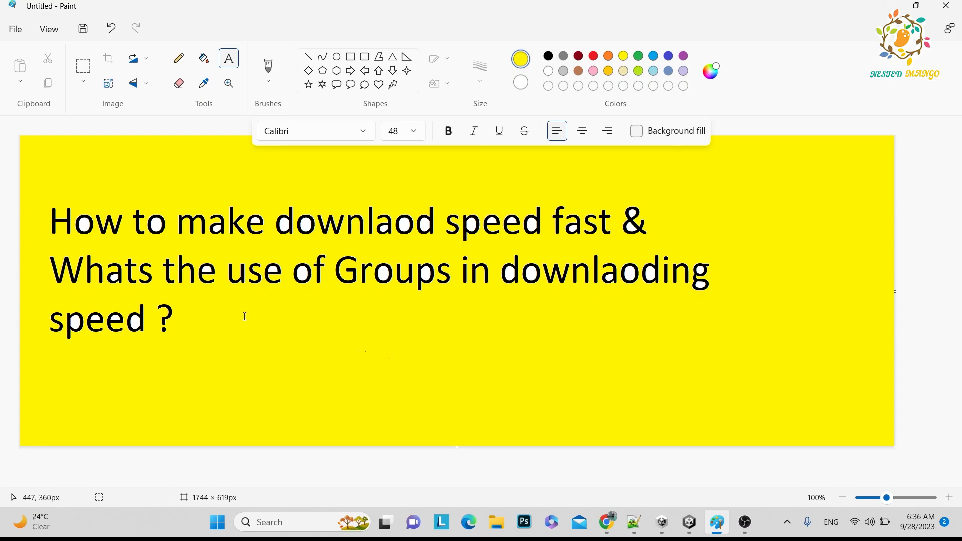
# Switch back to the Nested Mango YouTube channel videos page in Chrome
pyautogui.click(606, 522)
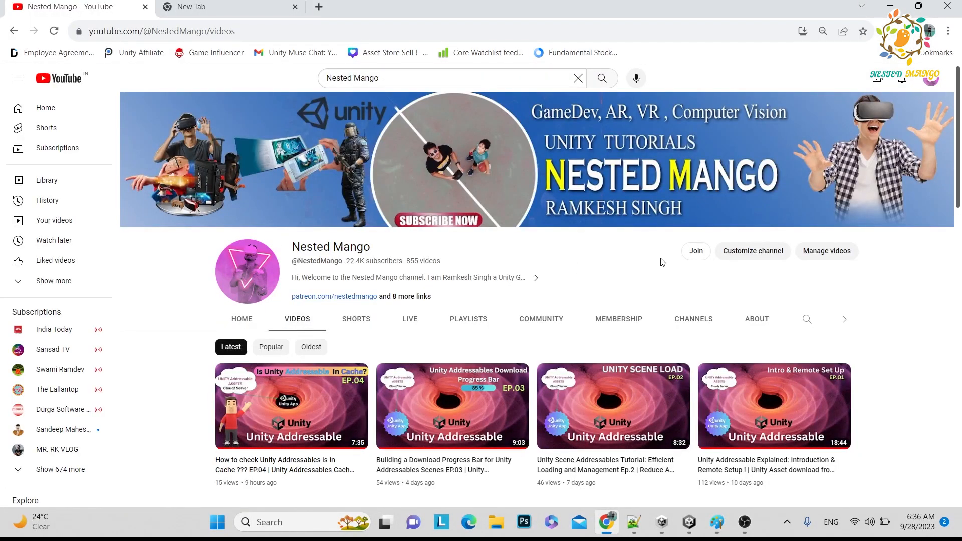
pyautogui.moveTo(686, 275)
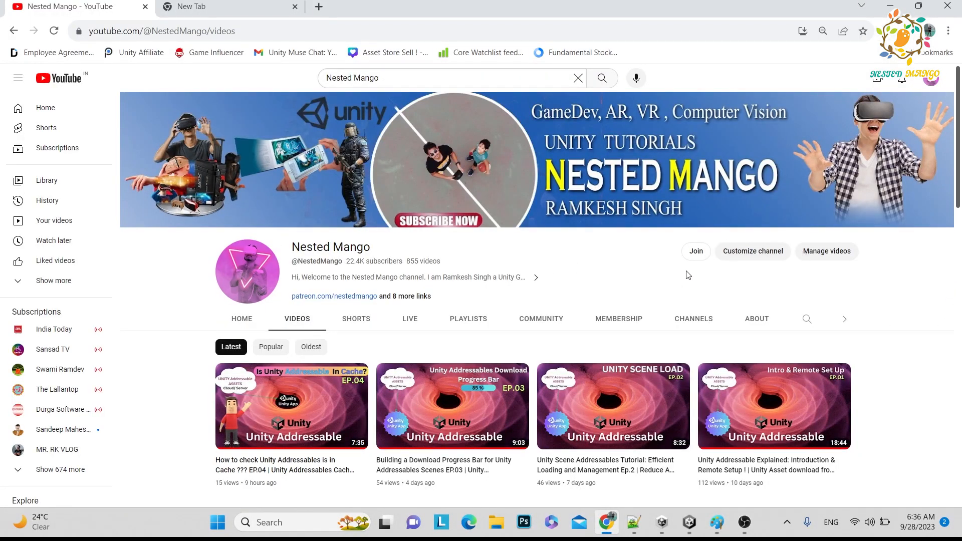
pyautogui.moveTo(452, 407)
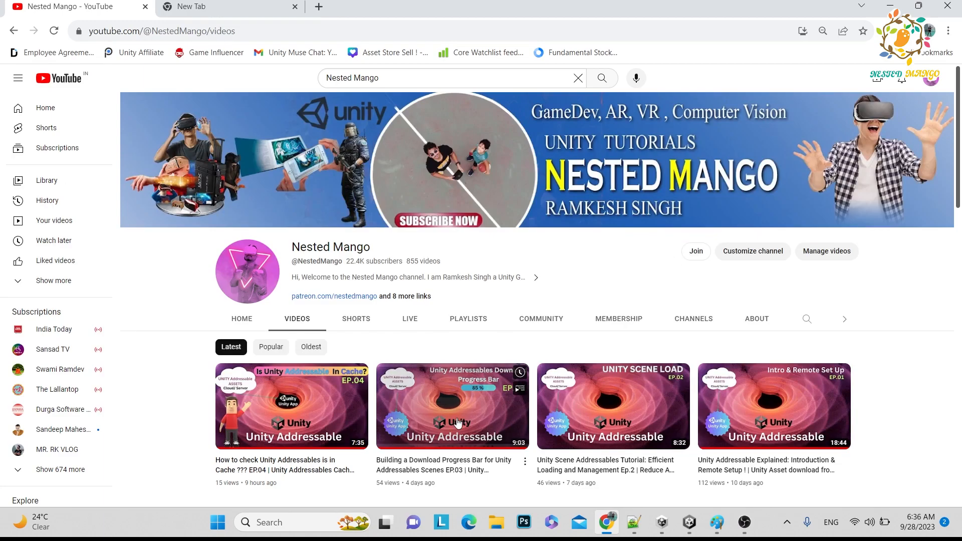
pyautogui.moveTo(589, 265)
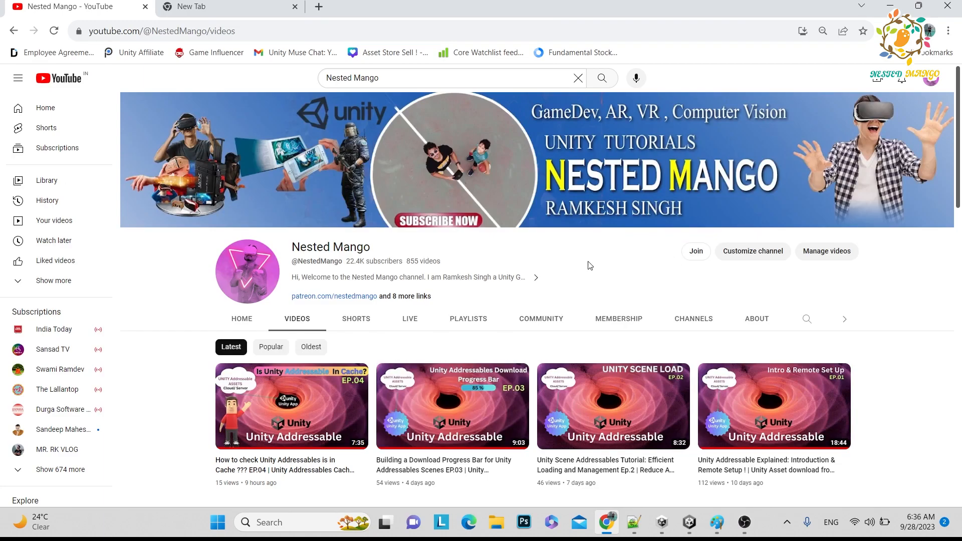
# Place a text box under the question, check Unity's Addressables Groups, then return to Paint
pyautogui.click(716, 522)
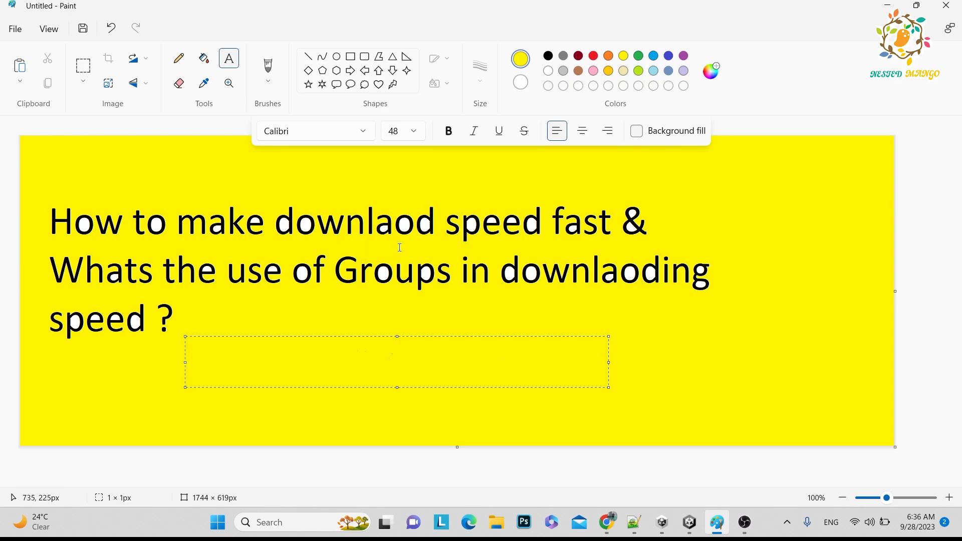
pyautogui.moveTo(359, 285)
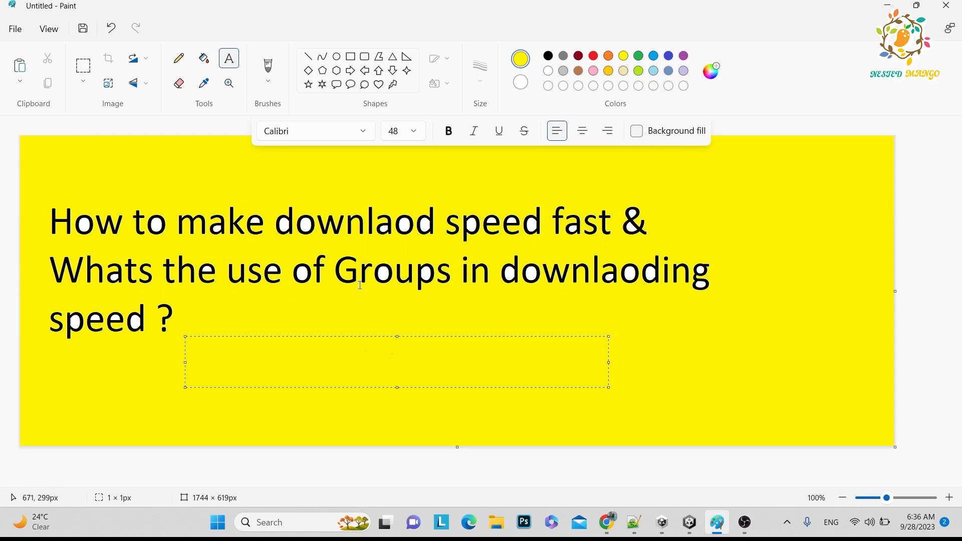
pyautogui.click(207, 363)
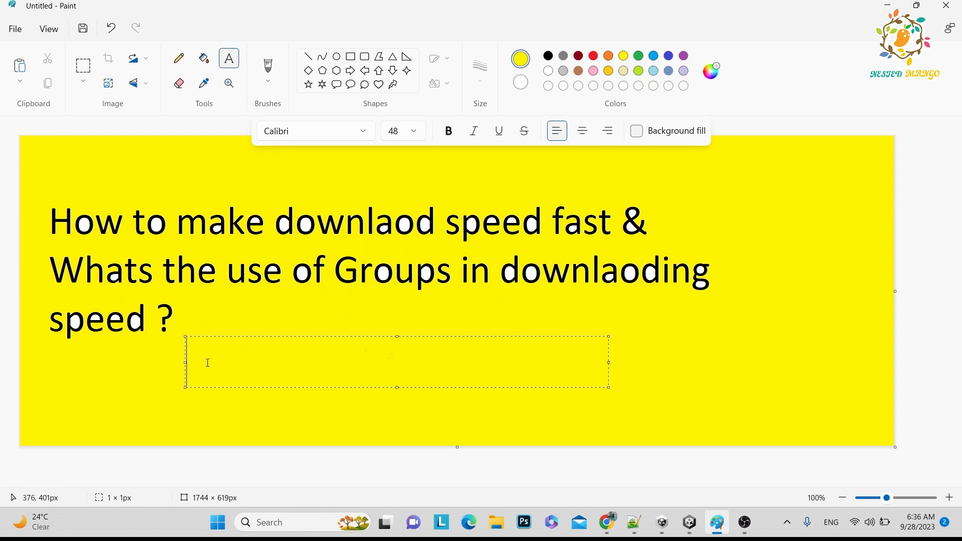
pyautogui.click(687, 522)
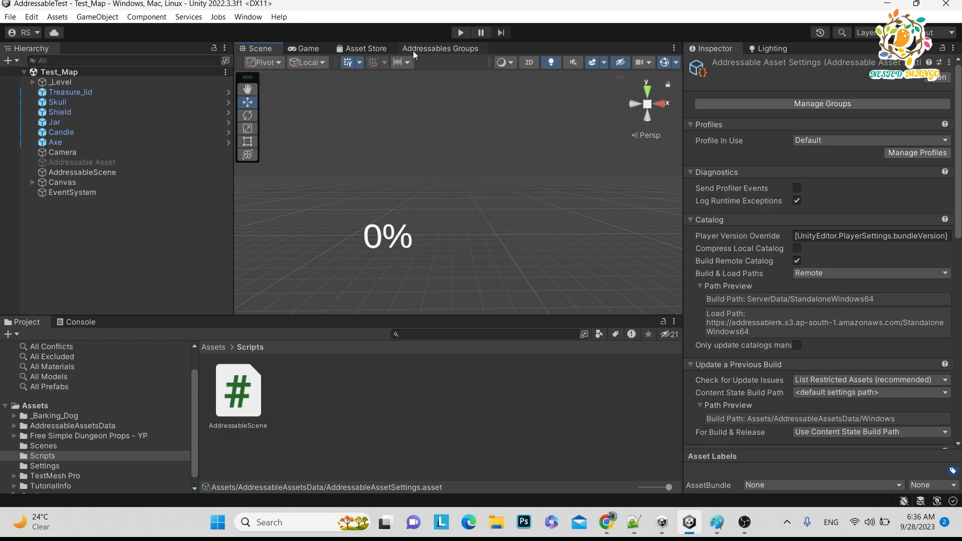
pyautogui.click(440, 49)
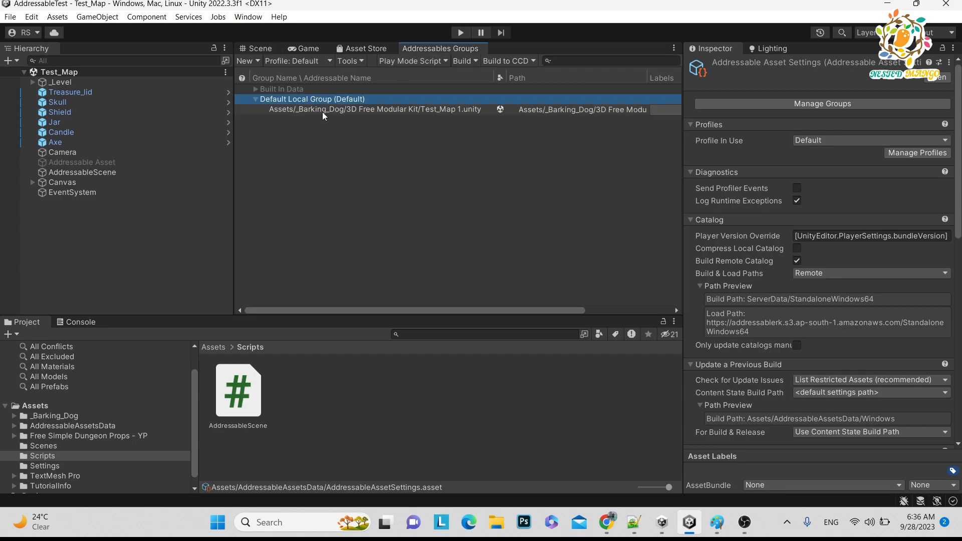
pyautogui.click(716, 522)
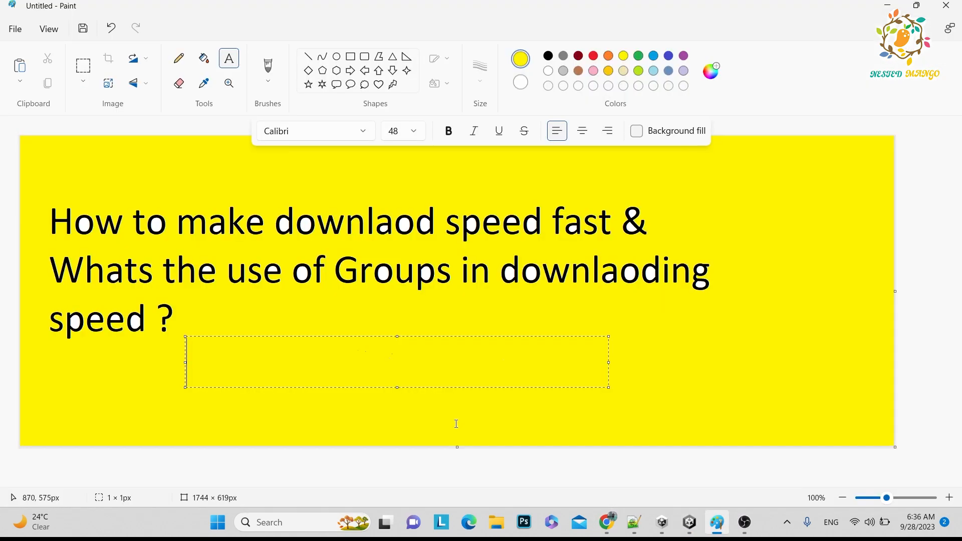
# Write the black note '25 Scenes & 1 s 350 MB==' on two lines beneath the question
pyautogui.write('25 Scenes & 350')
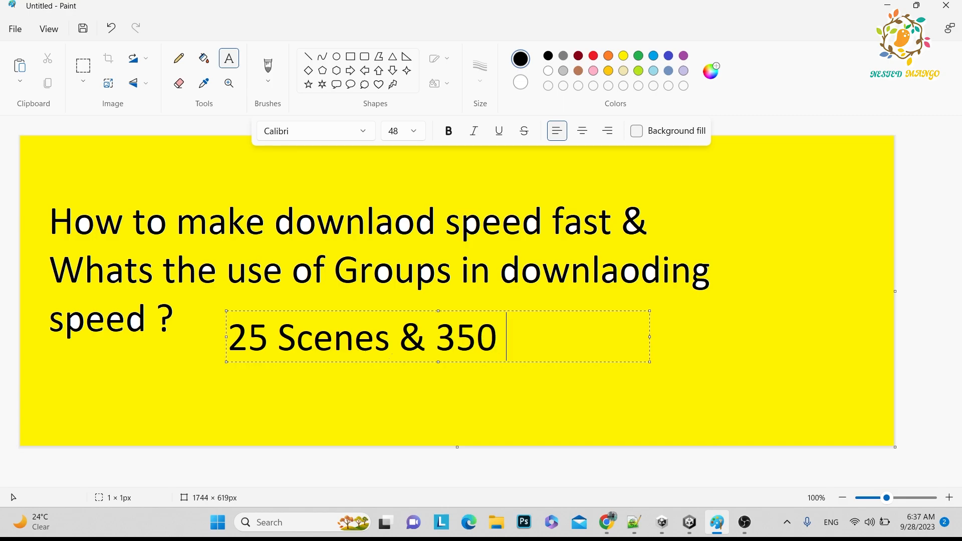
pyautogui.write('MB')
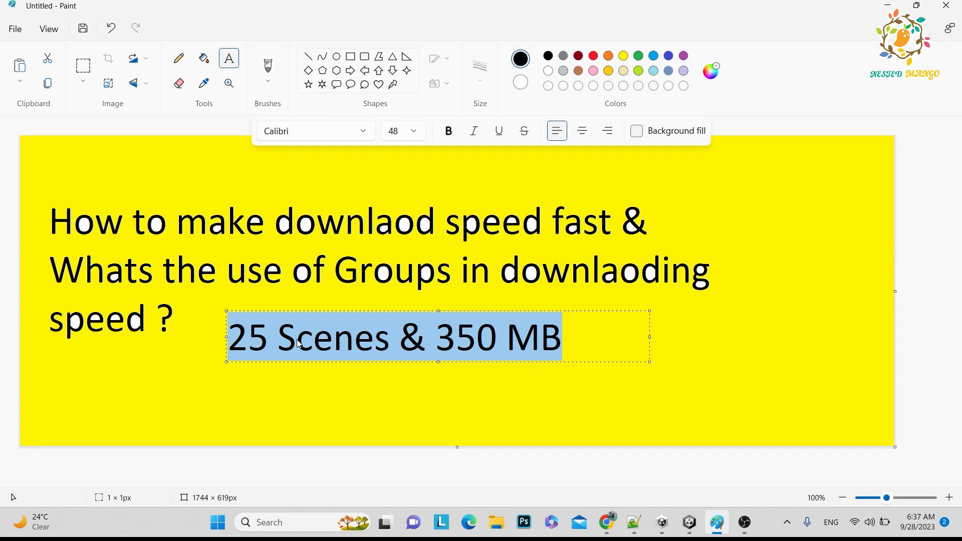
pyautogui.write('1 s')
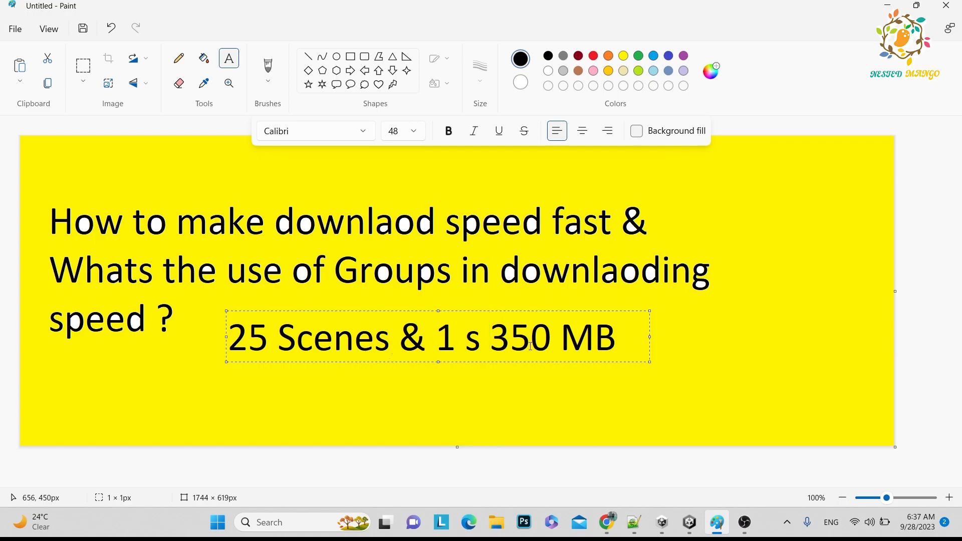
pyautogui.write('=')
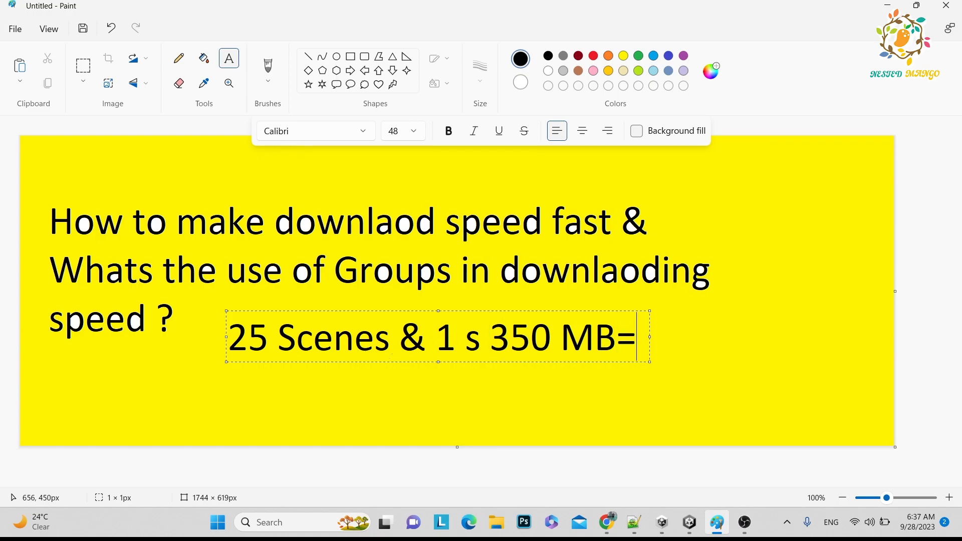
pyautogui.write('=')
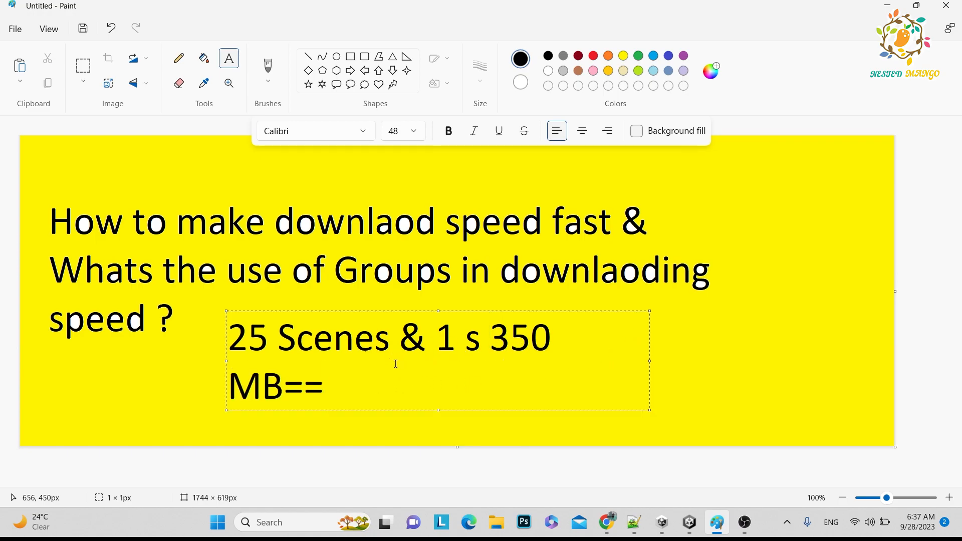
pyautogui.click(707, 349)
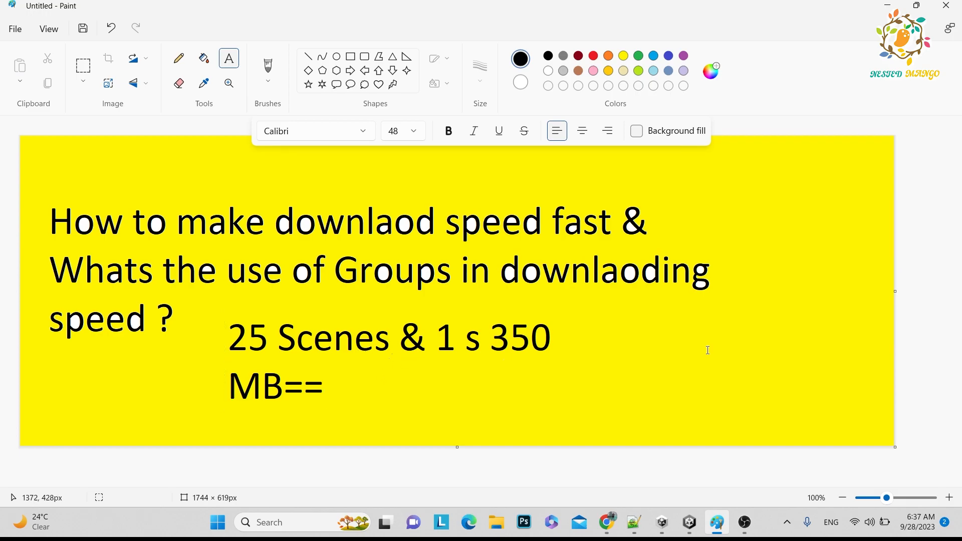
# Write '1. CDN ? > Nearest server' on the right side of the slide
pyautogui.write('1.')
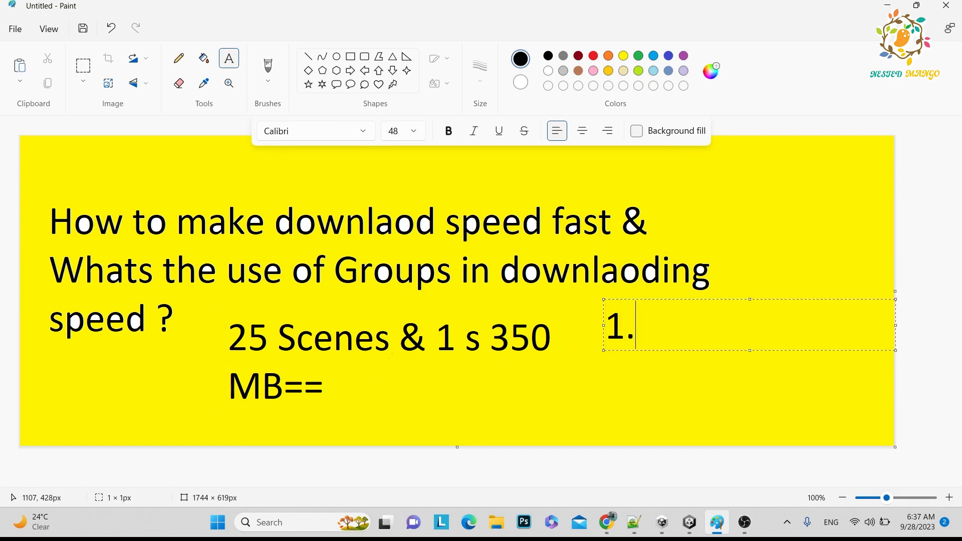
pyautogui.write('CDN ?')
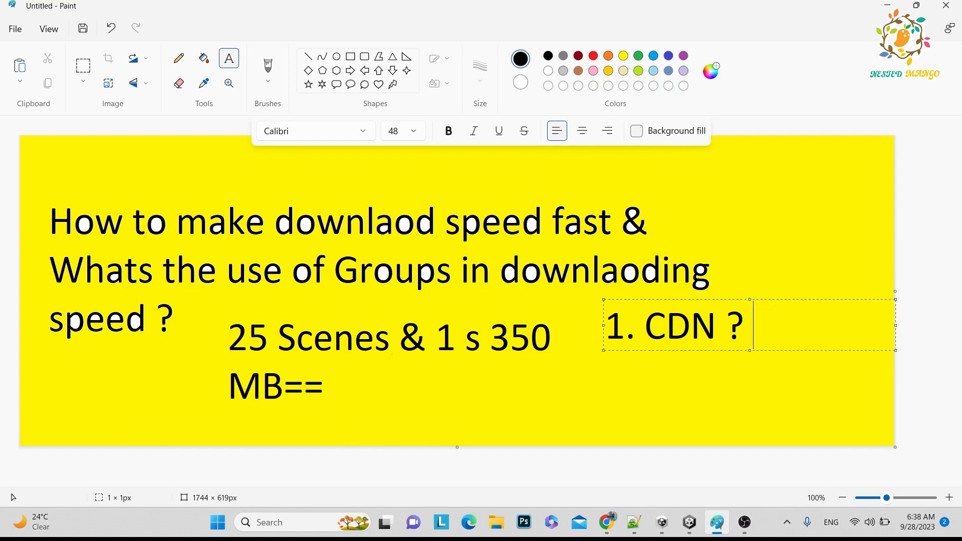
pyautogui.write('>')
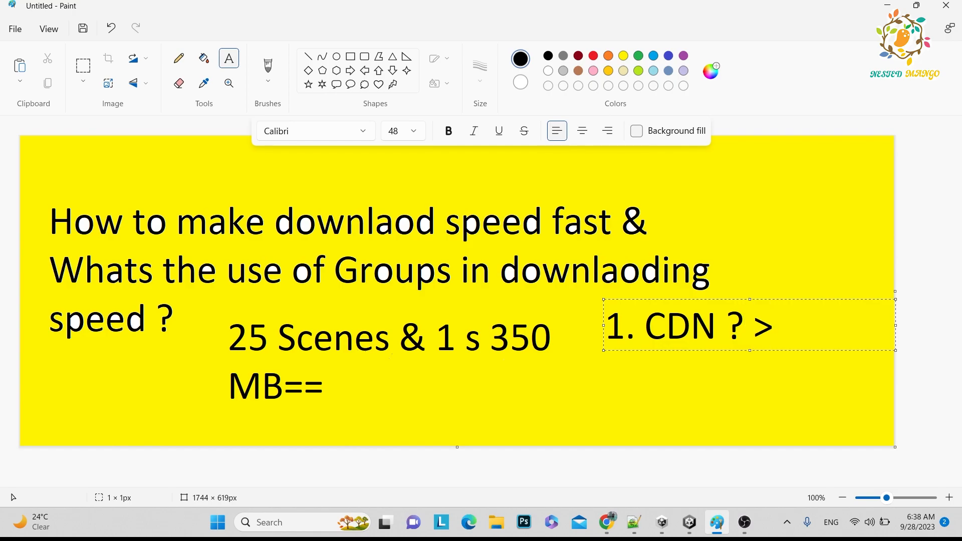
pyautogui.write('Nearest server')
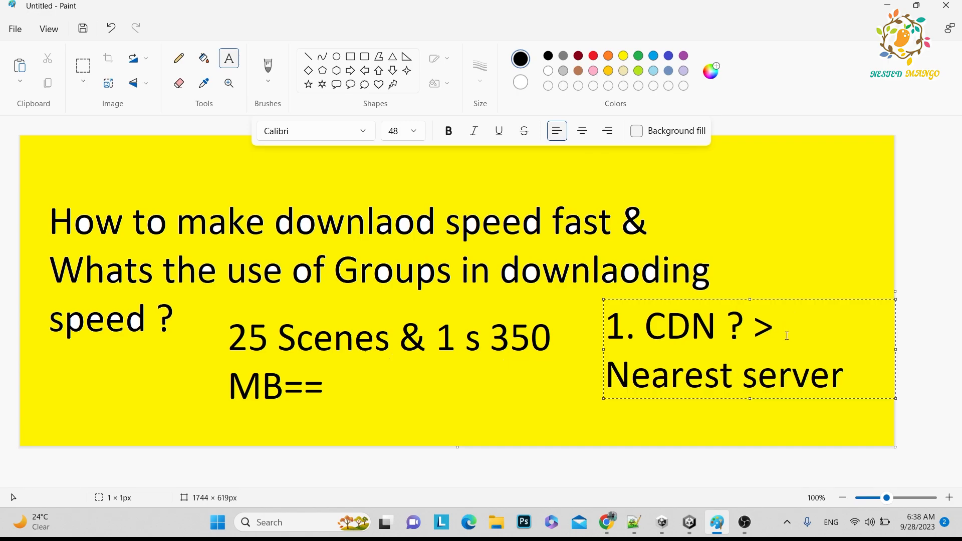
# Start point '2.' below, then check the CDN search results and Unity's Test_Map 1 entry
pyautogui.click(845, 375)
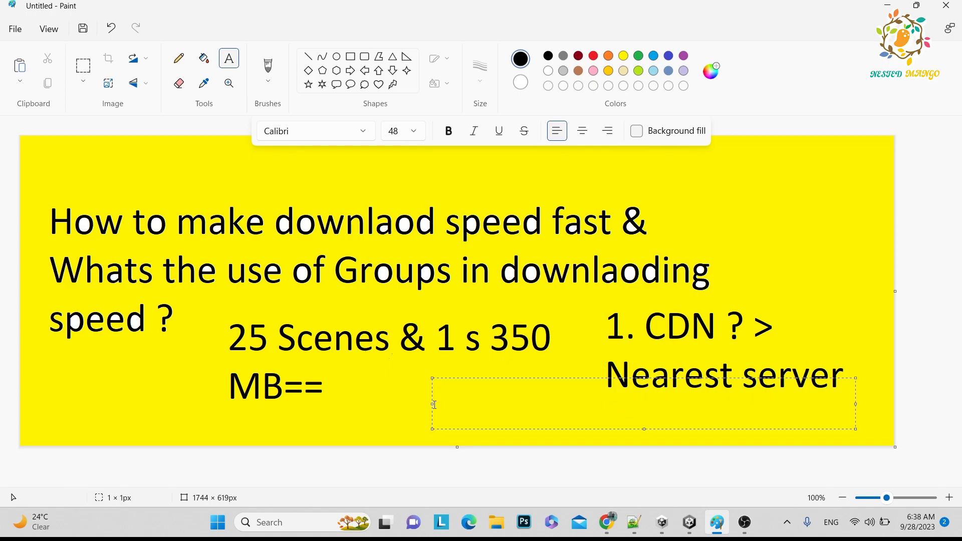
pyautogui.write('2.')
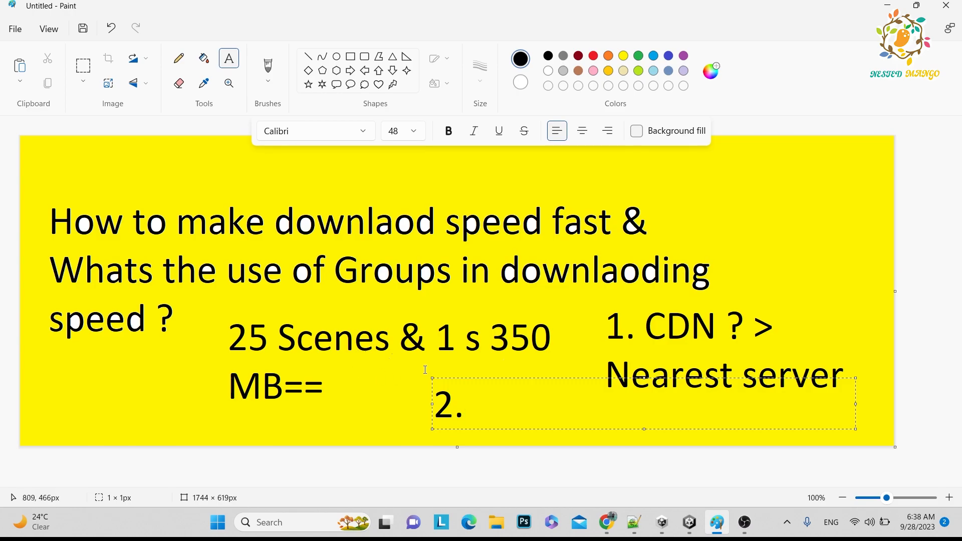
pyautogui.click(606, 522)
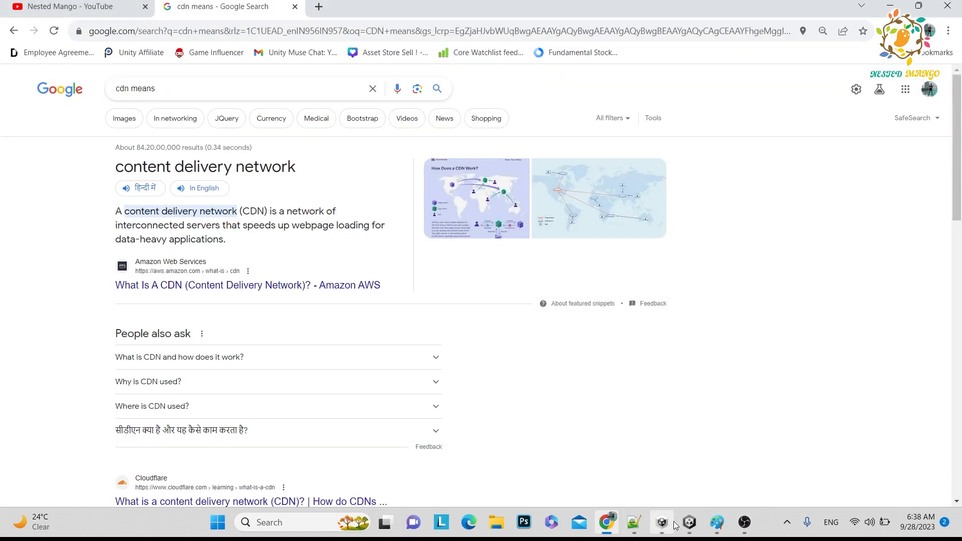
pyautogui.click(687, 522)
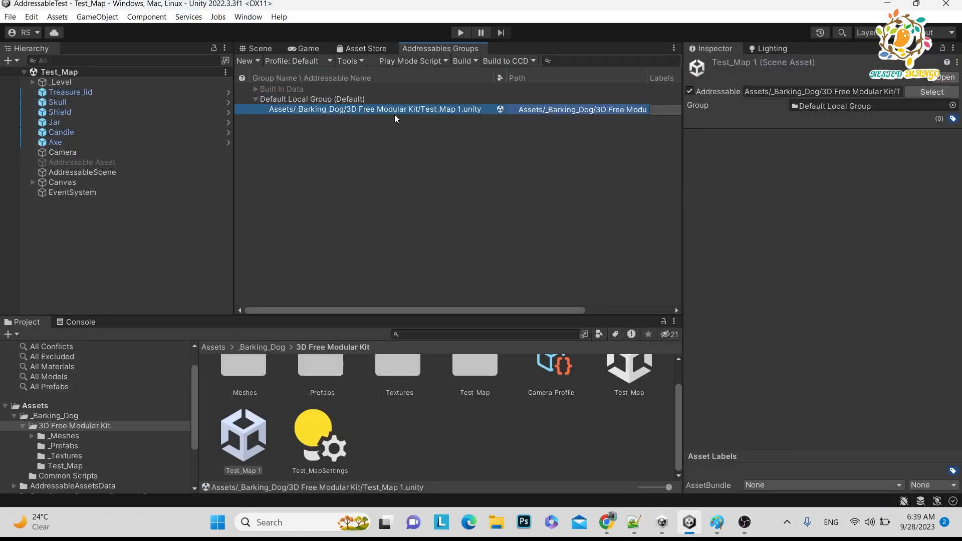
pyautogui.moveTo(295, 432)
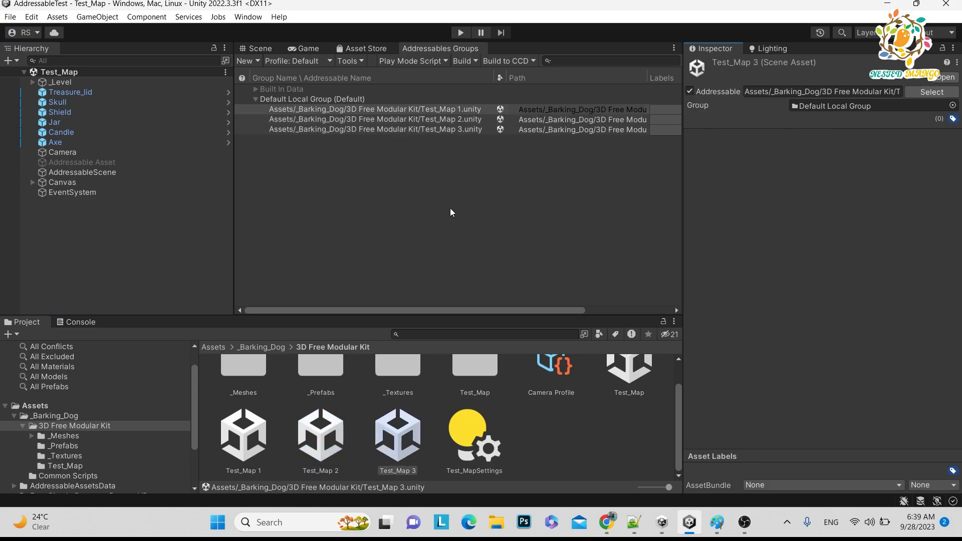
# Switch from Unity back to the Paint download-speed slide
pyautogui.press('alt+tab')
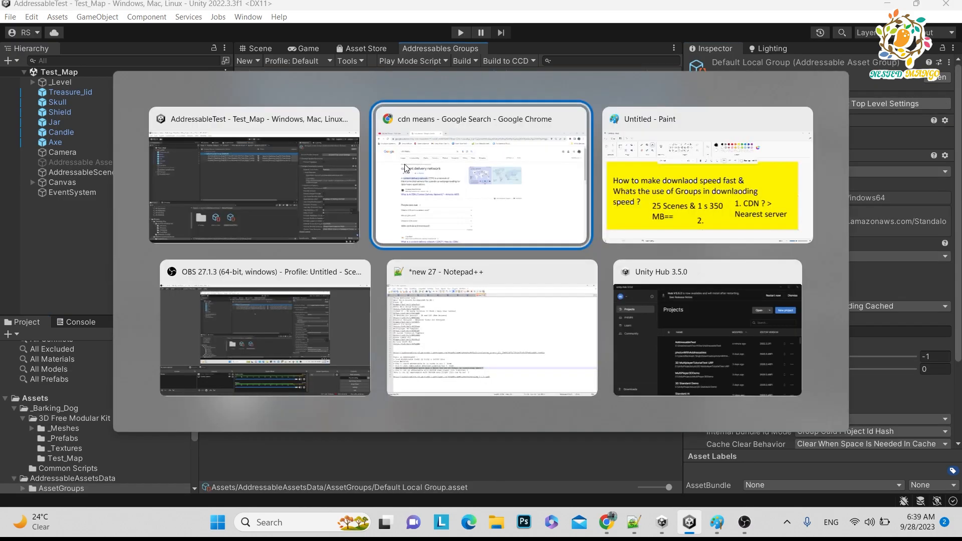
pyautogui.click(707, 175)
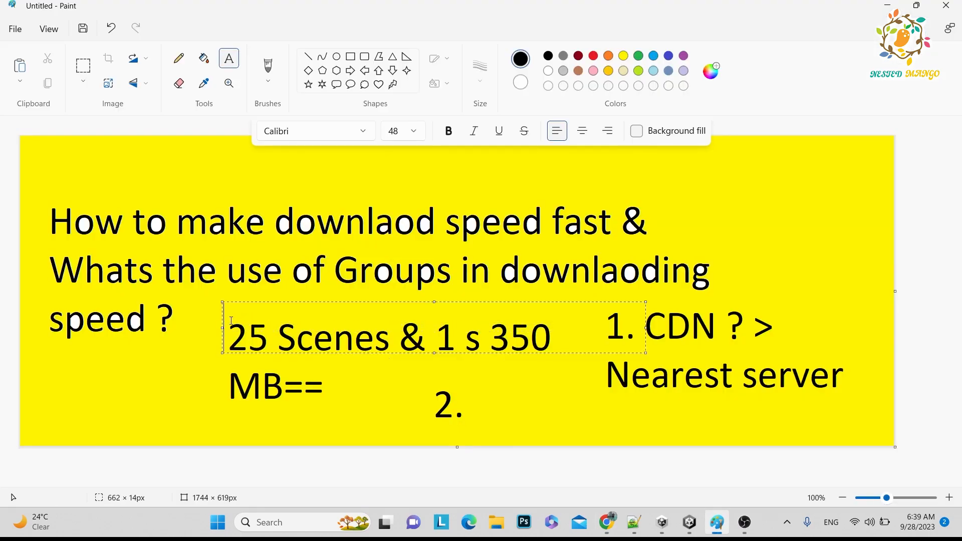
pyautogui.click(688, 522)
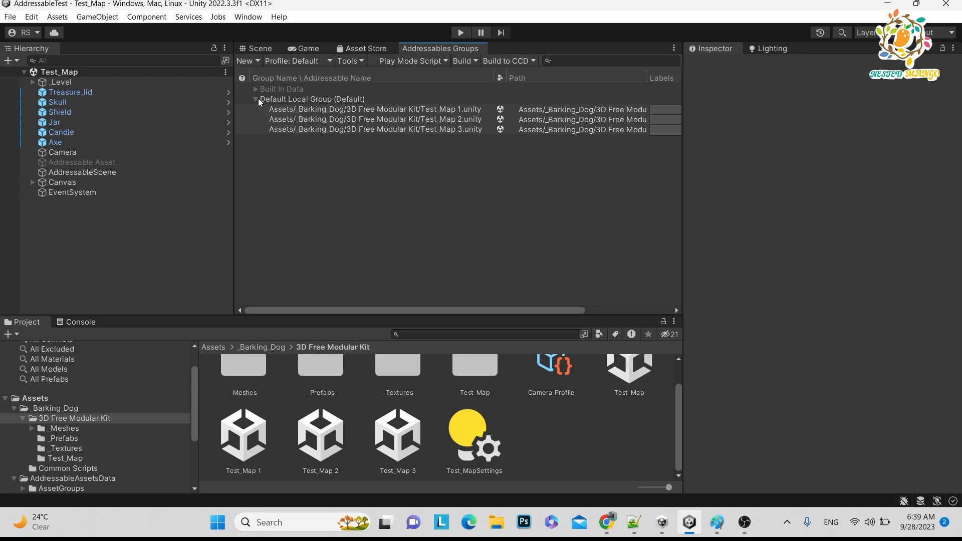
# Collapse and re-expand the Default Local Group listing Test_Map 1, 2 and 3
pyautogui.click(255, 99)
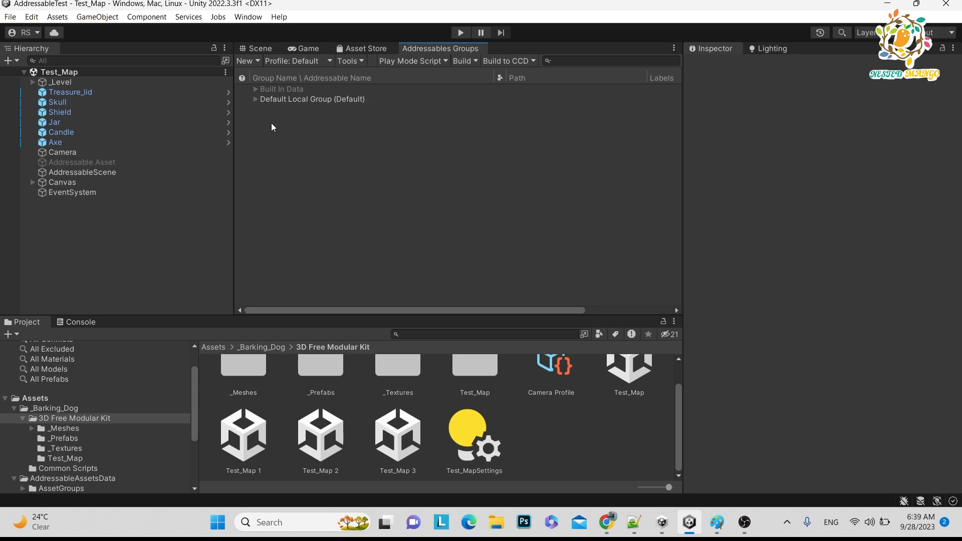
pyautogui.moveTo(281, 117)
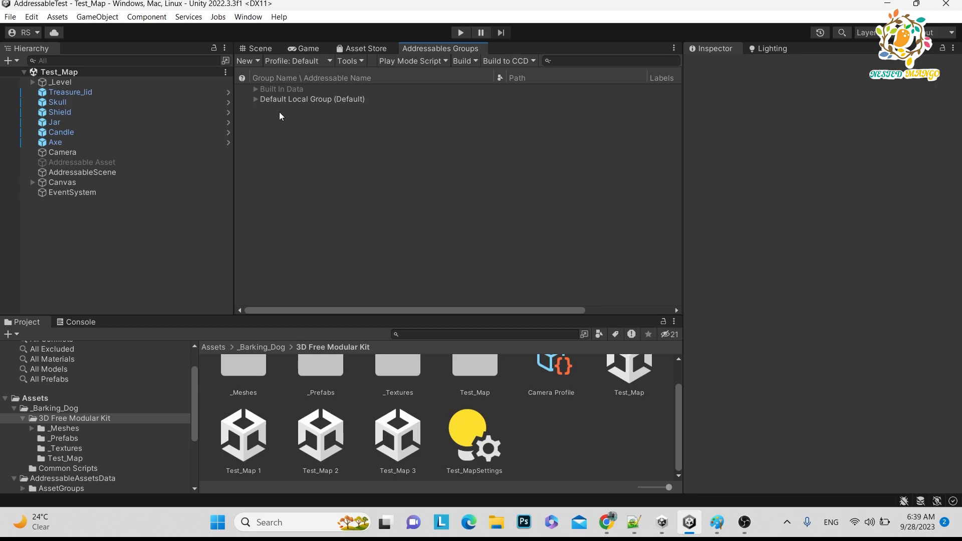
pyautogui.click(254, 99)
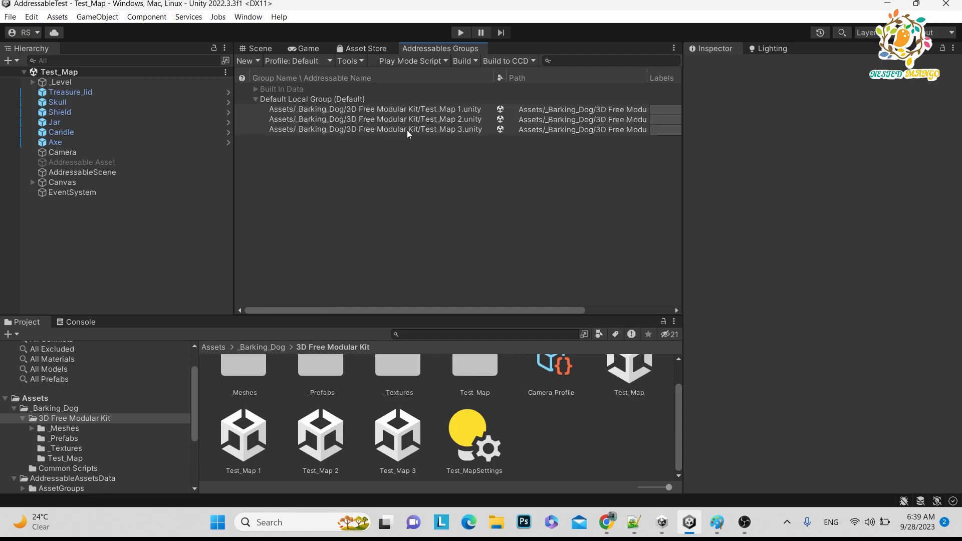
pyautogui.moveTo(307, 138)
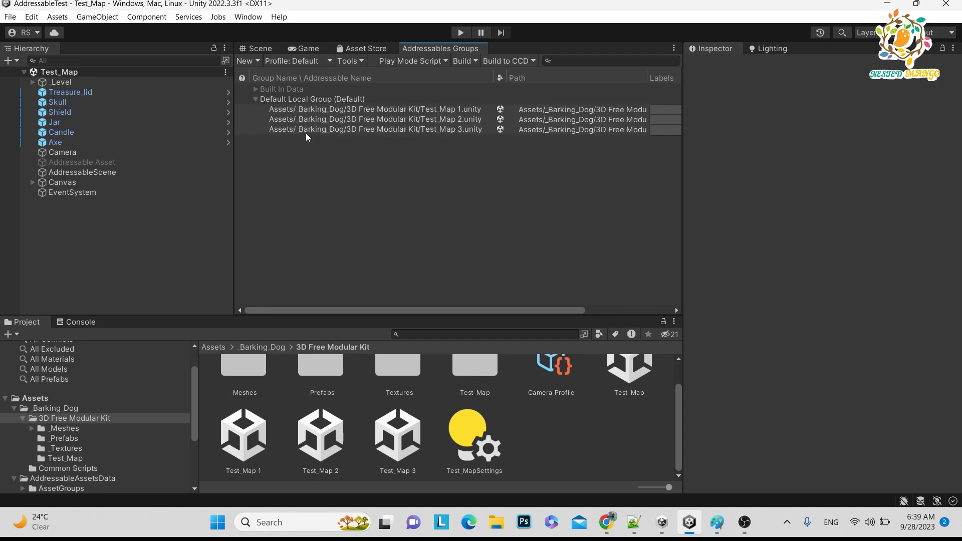
pyautogui.moveTo(313, 117)
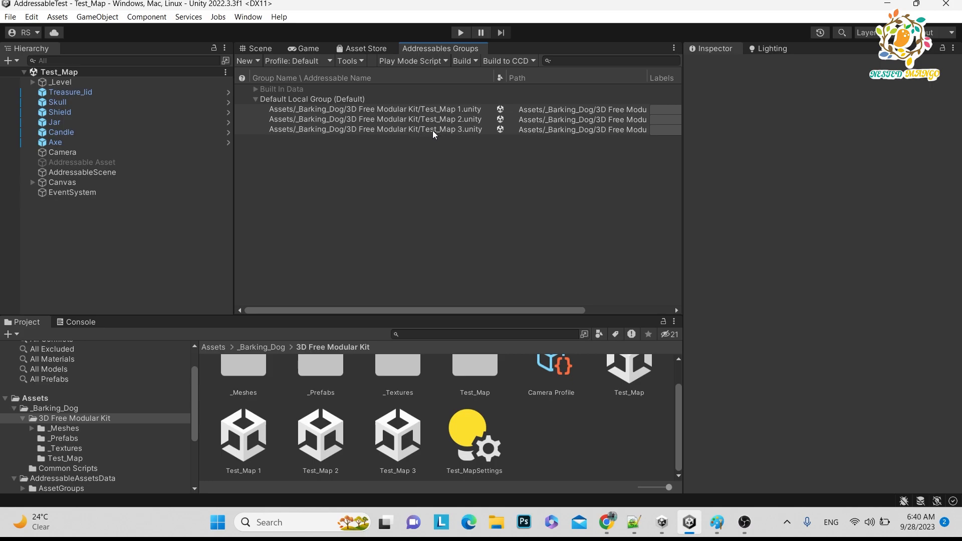
pyautogui.moveTo(422, 135)
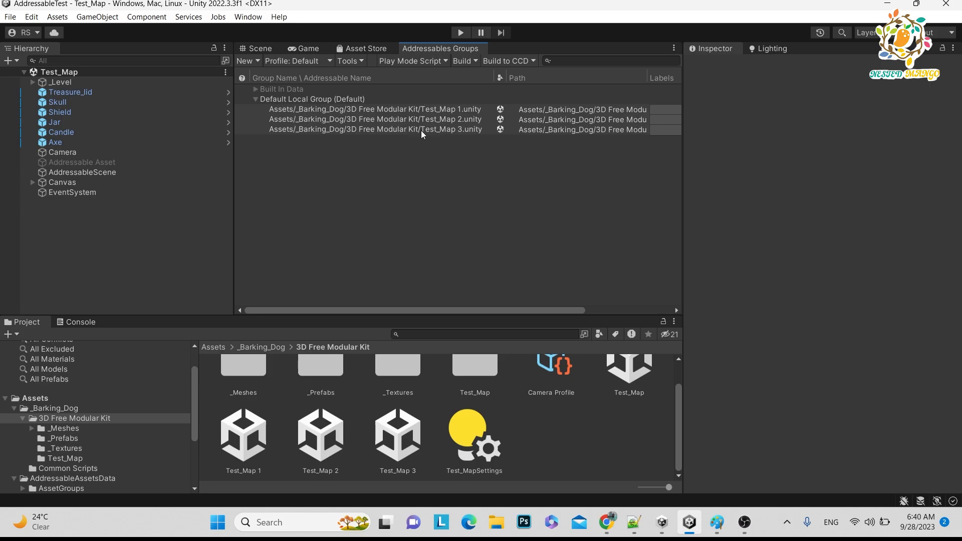
pyautogui.moveTo(348, 137)
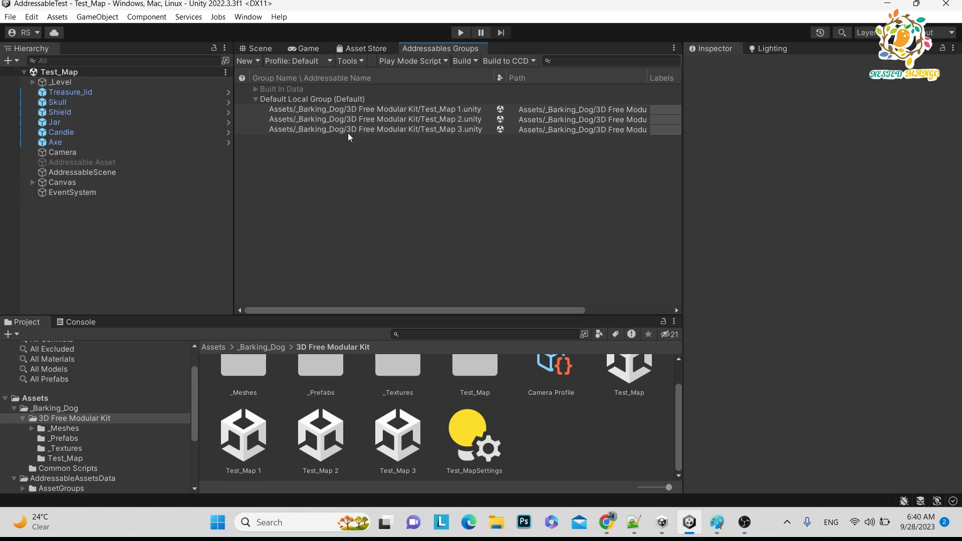
pyautogui.moveTo(301, 127)
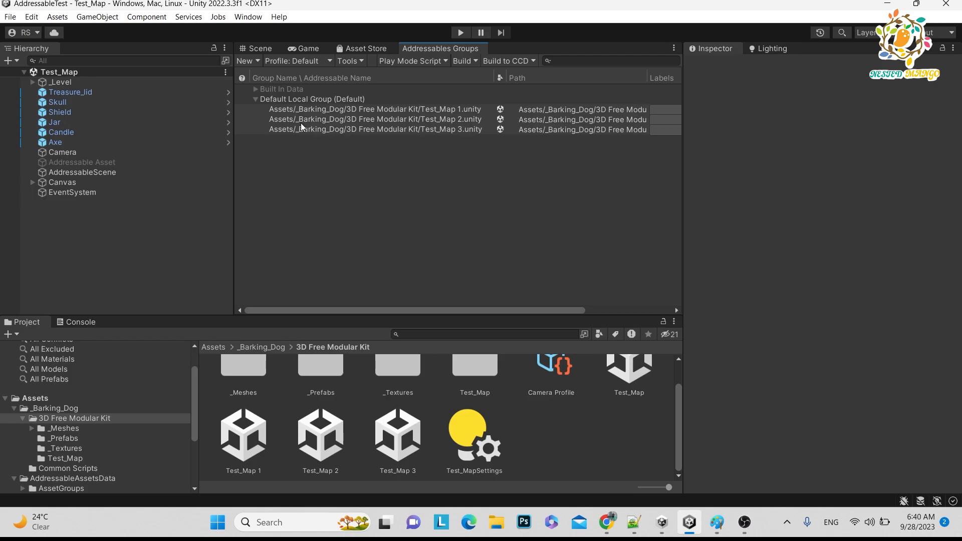
pyautogui.moveTo(432, 137)
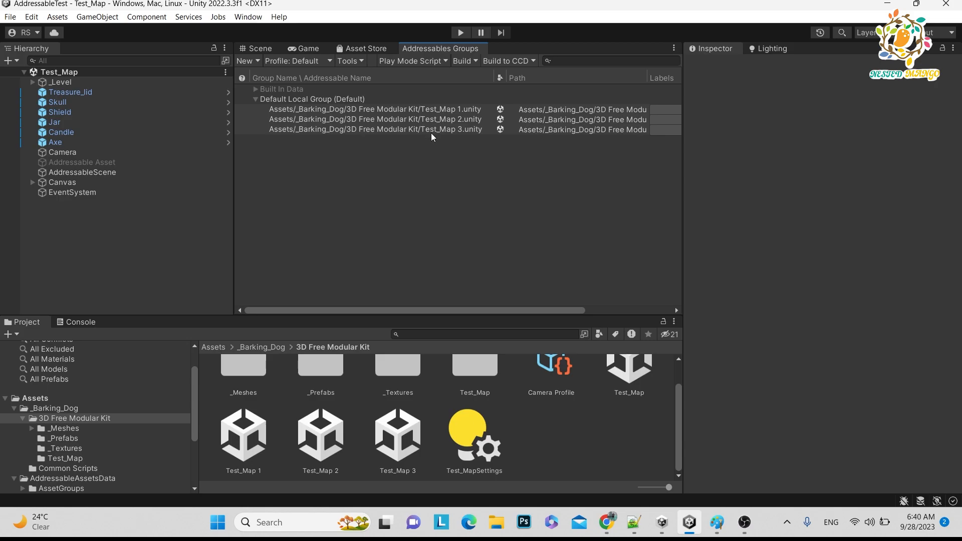
pyautogui.moveTo(391, 147)
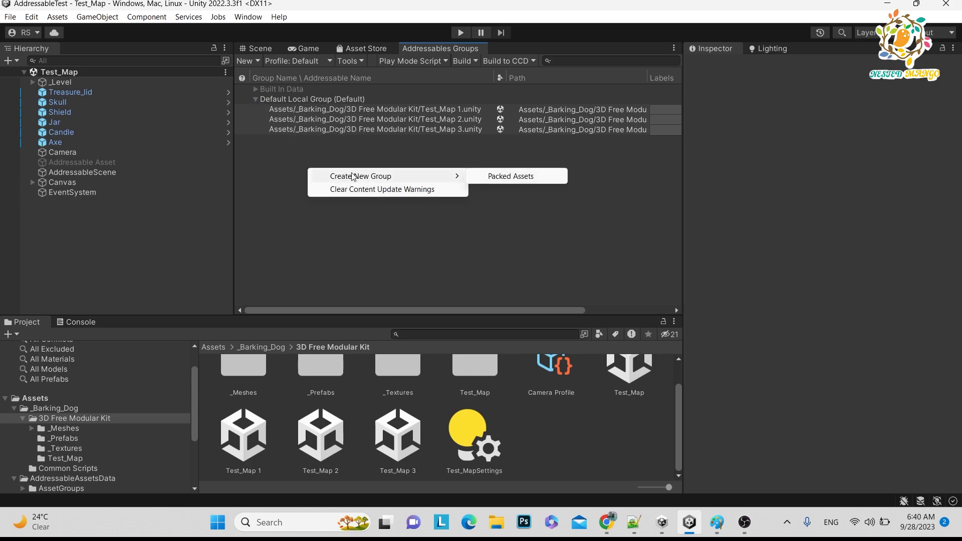
# Create packed-assets groups Scene 2 and Scene3 holding Test_Map 2 and Test_Map 3
pyautogui.click(509, 176)
pyautogui.write('Scene3')
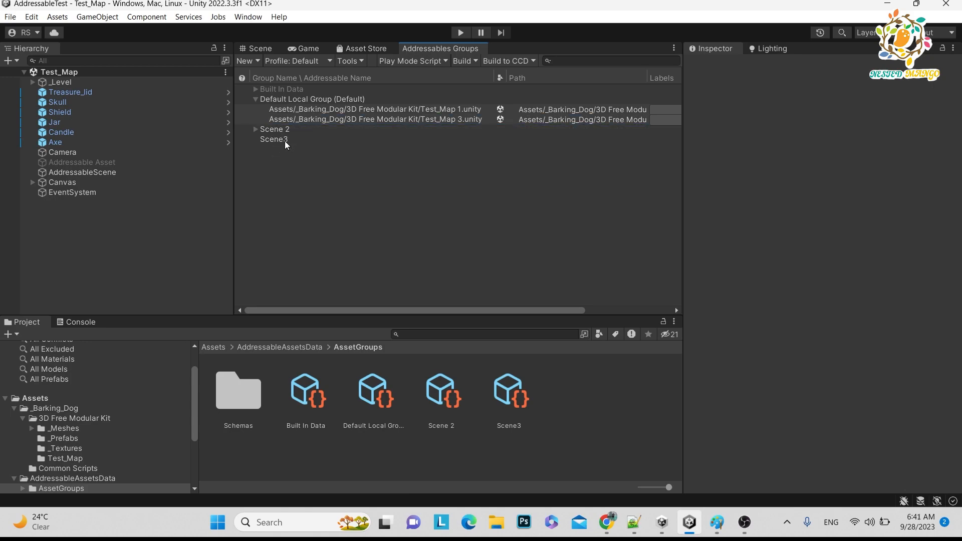
pyautogui.click(374, 119)
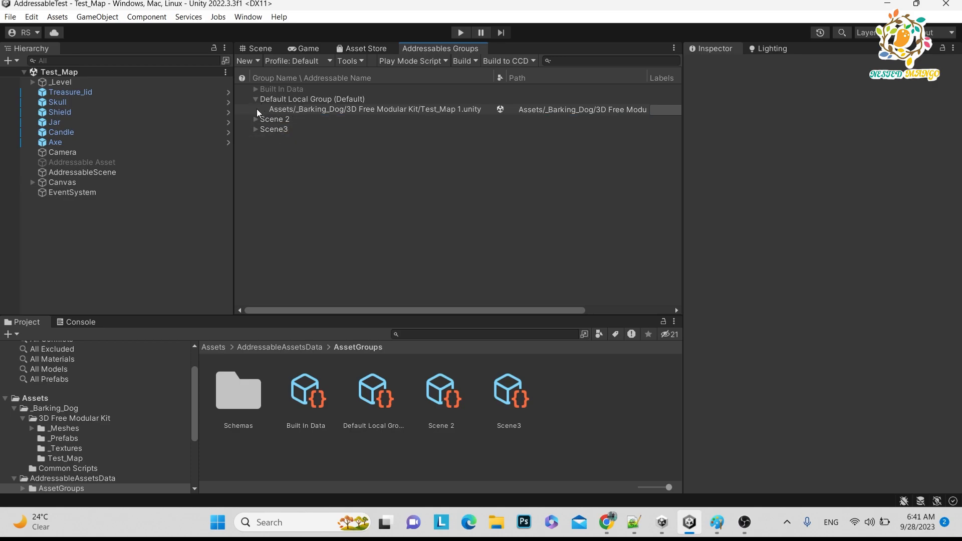
pyautogui.click(255, 99)
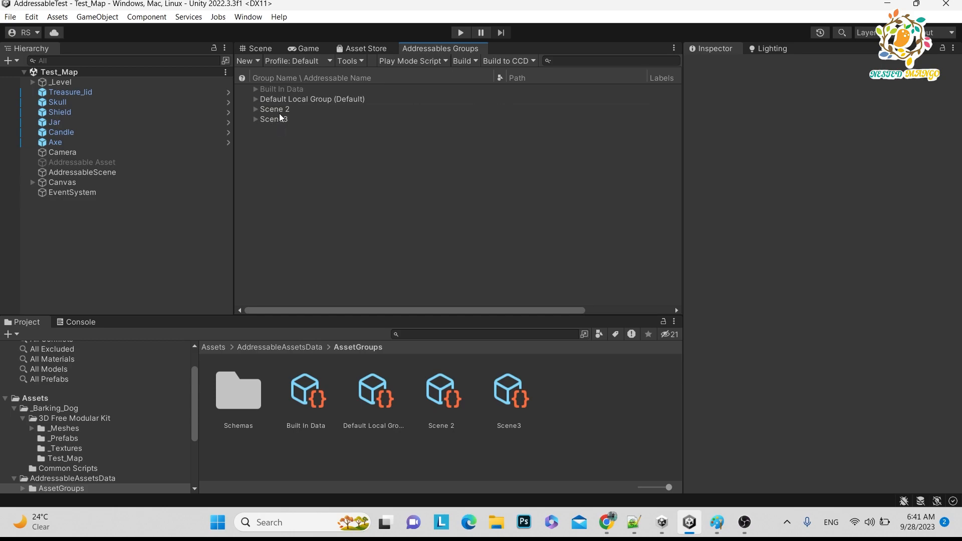
pyautogui.click(255, 109)
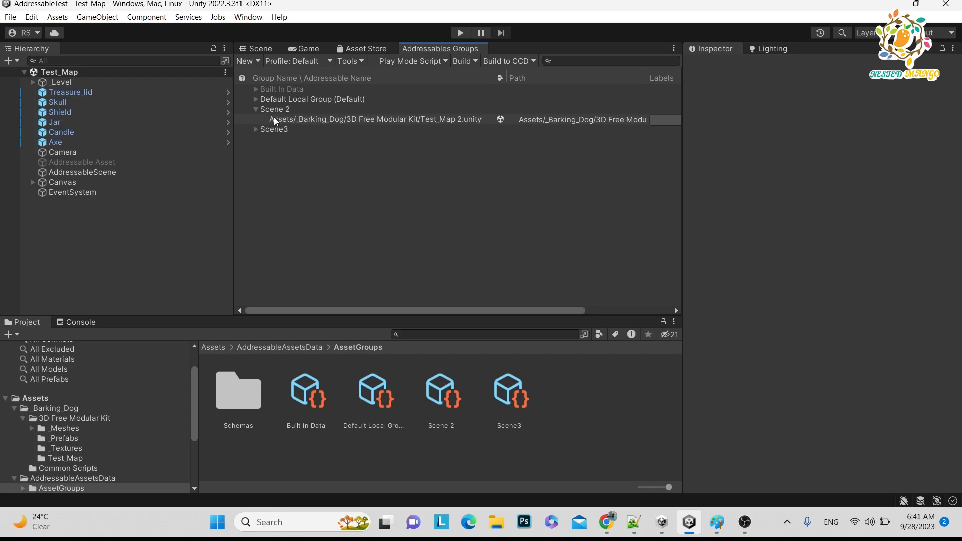
pyautogui.moveTo(259, 133)
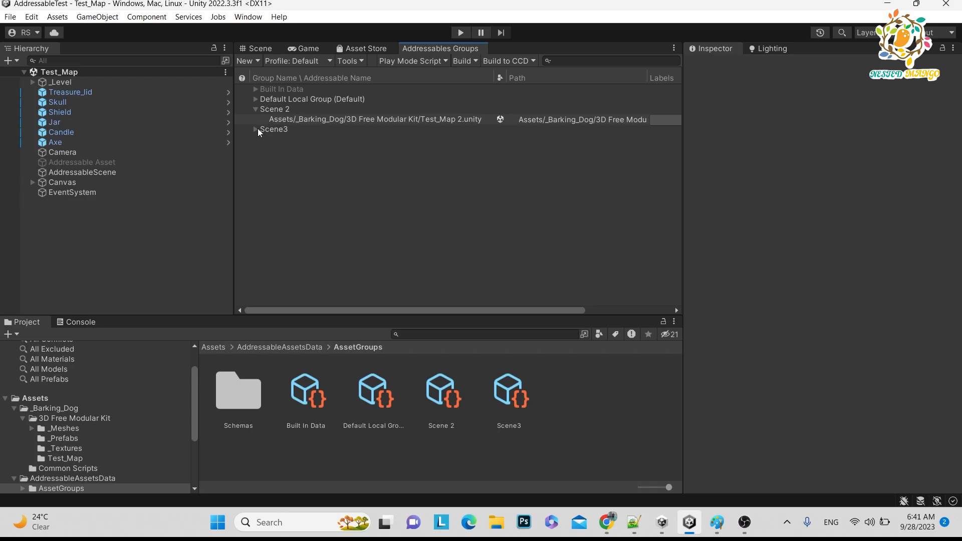
pyautogui.click(255, 129)
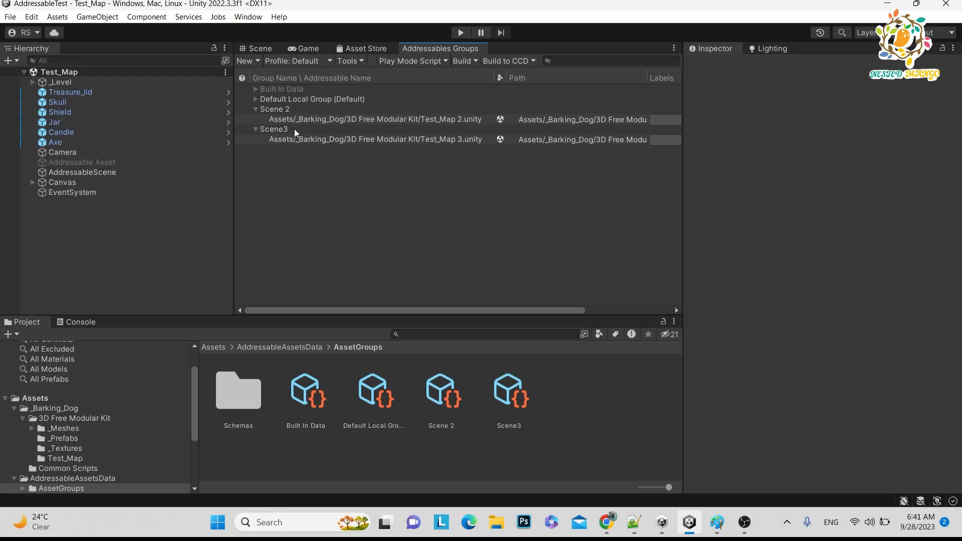
pyautogui.press('alt+tab')
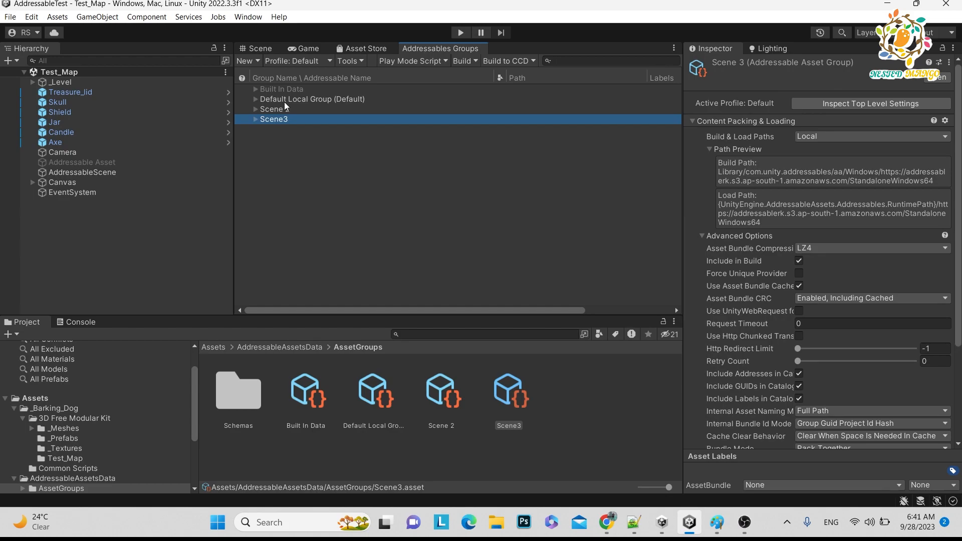
# Switch between Paint and Unity, ending on the Paint slide beside the empty point 2
pyautogui.click(715, 522)
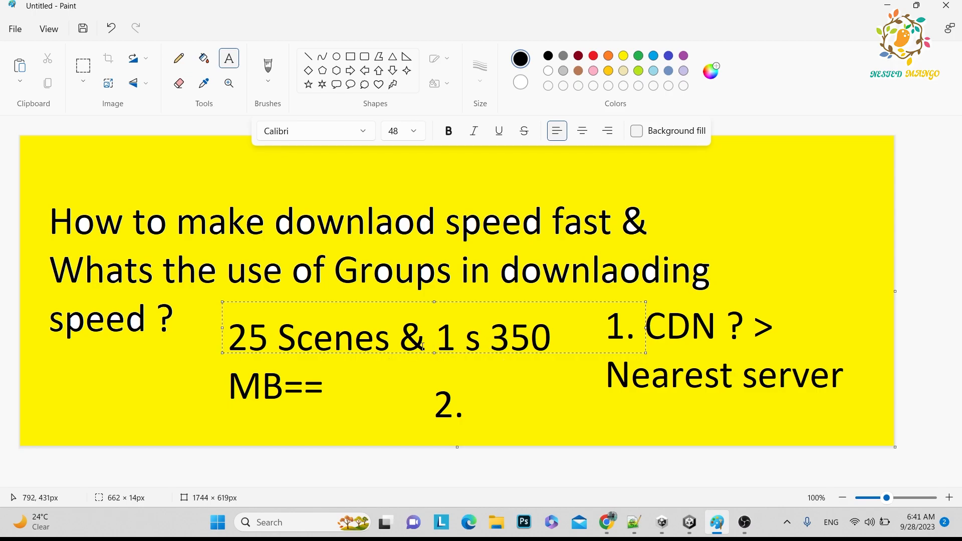
pyautogui.click(688, 522)
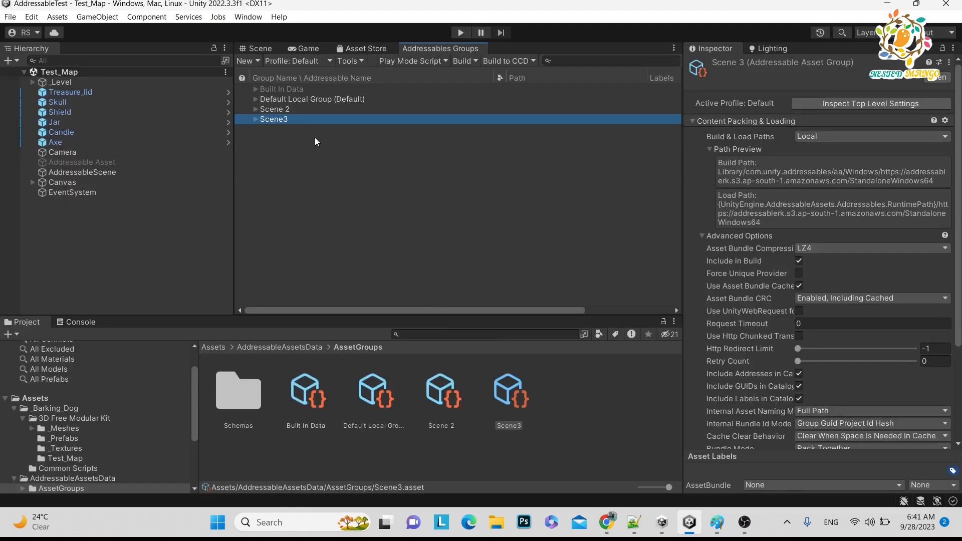
pyautogui.moveTo(267, 178)
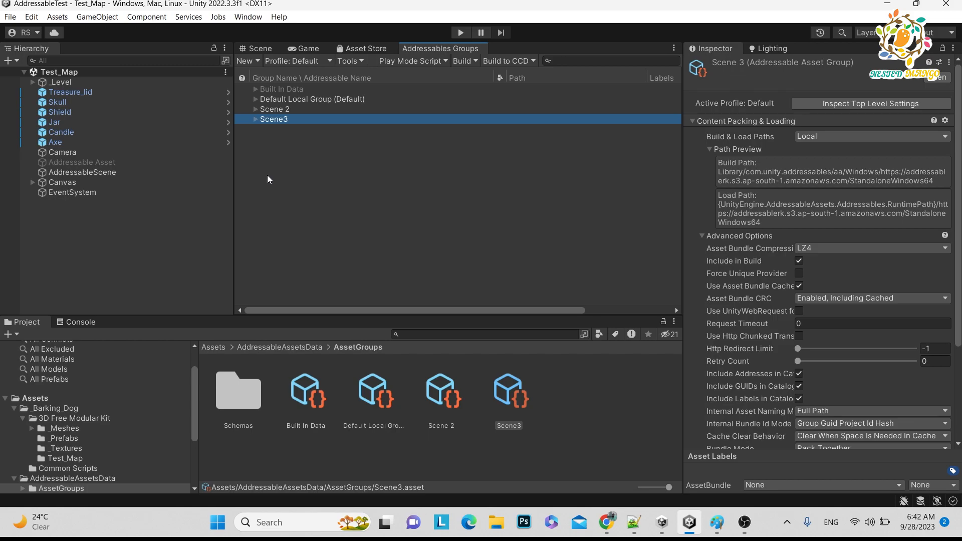
pyautogui.moveTo(310, 179)
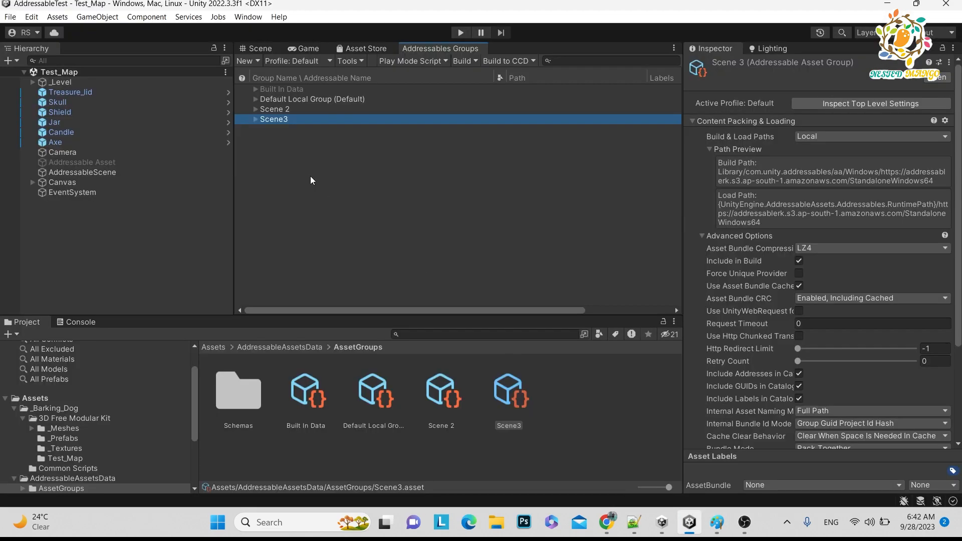
pyautogui.moveTo(299, 161)
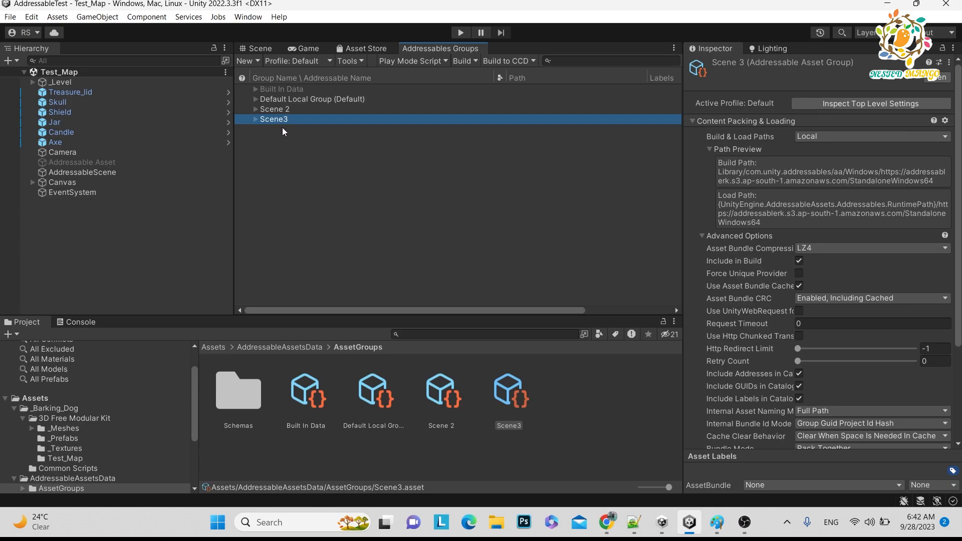
pyautogui.moveTo(281, 164)
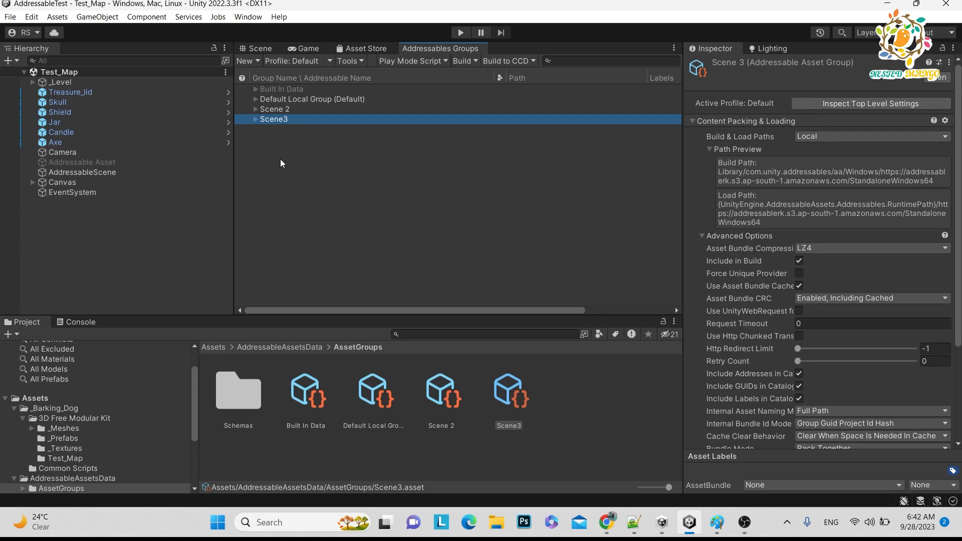
pyautogui.click(716, 521)
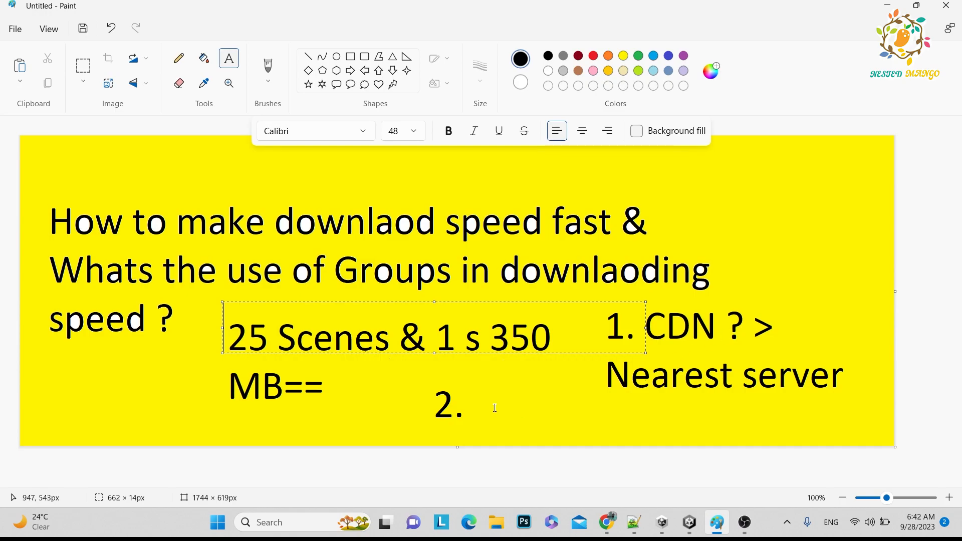
# Type 'Goups' beside point 2 on the download-speed slide
pyautogui.write('Goups')
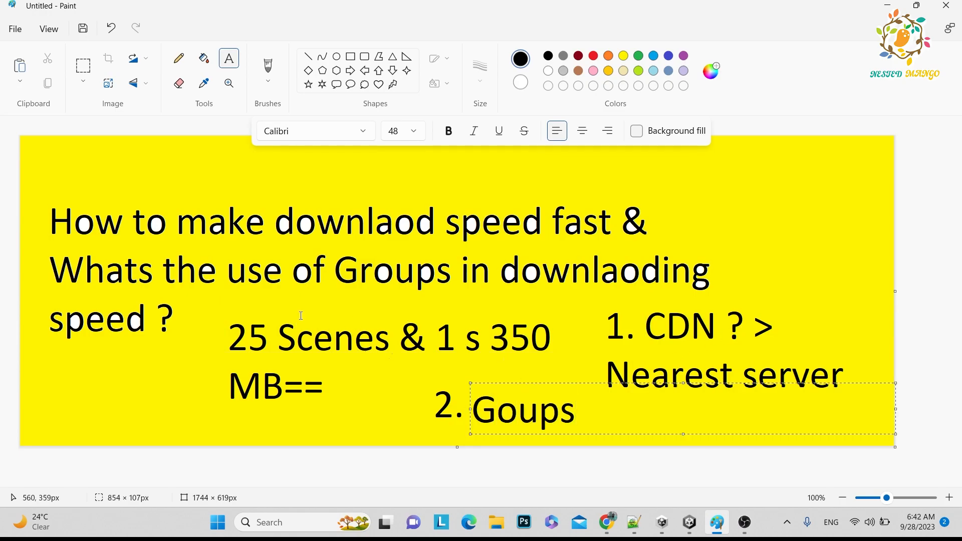
pyautogui.moveTo(302, 320)
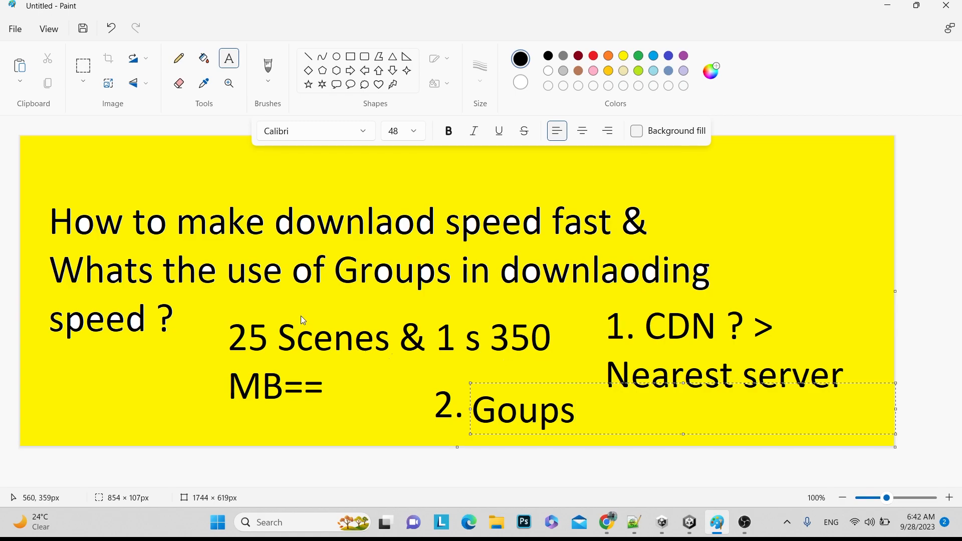